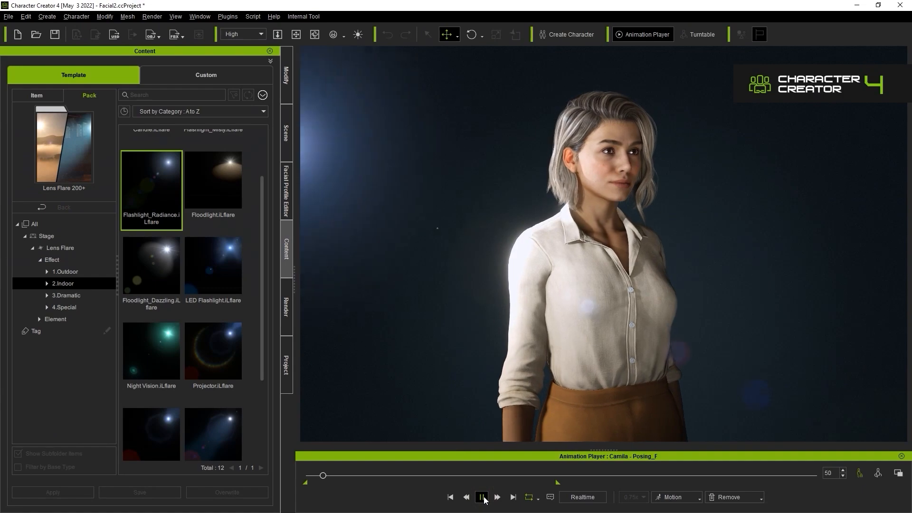
Create a default Sunlight lens flare in the empty scene from the Create menu
{"action": "left_click_drag", "start_coordinate": [323, 475], "coordinate": [358, 475]}
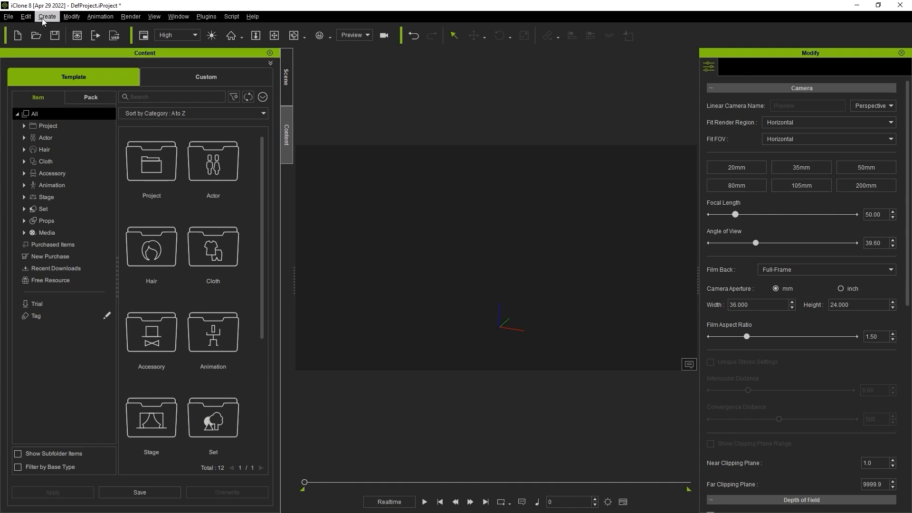
{"action": "left_click", "coordinate": [47, 16]}
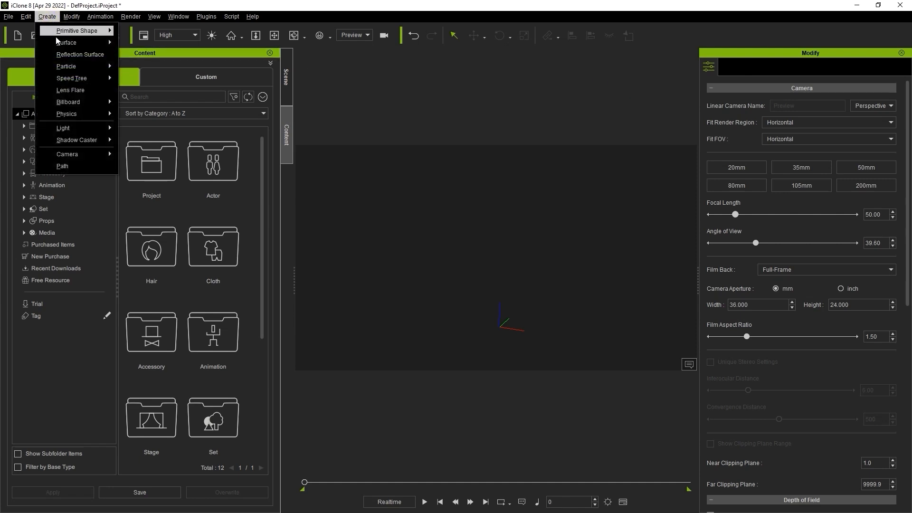
{"action": "mouse_move", "coordinate": [69, 90]}
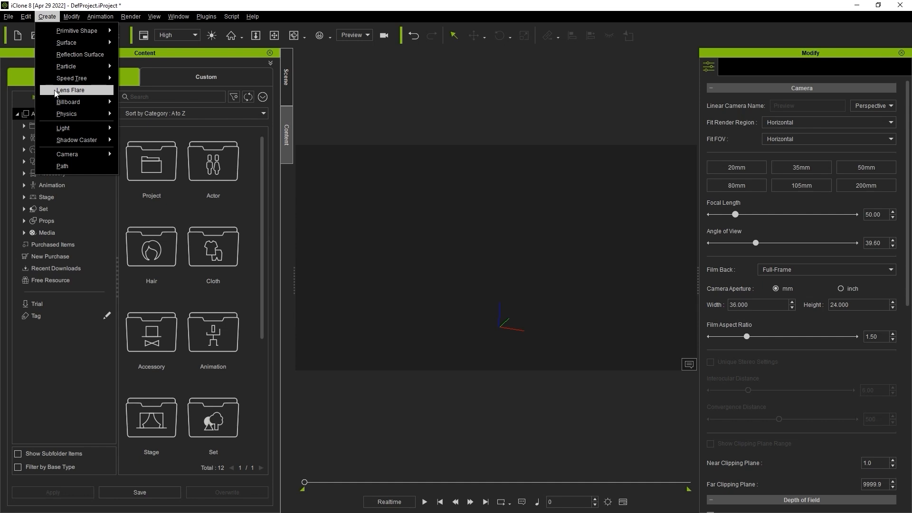
{"action": "left_click", "coordinate": [70, 90]}
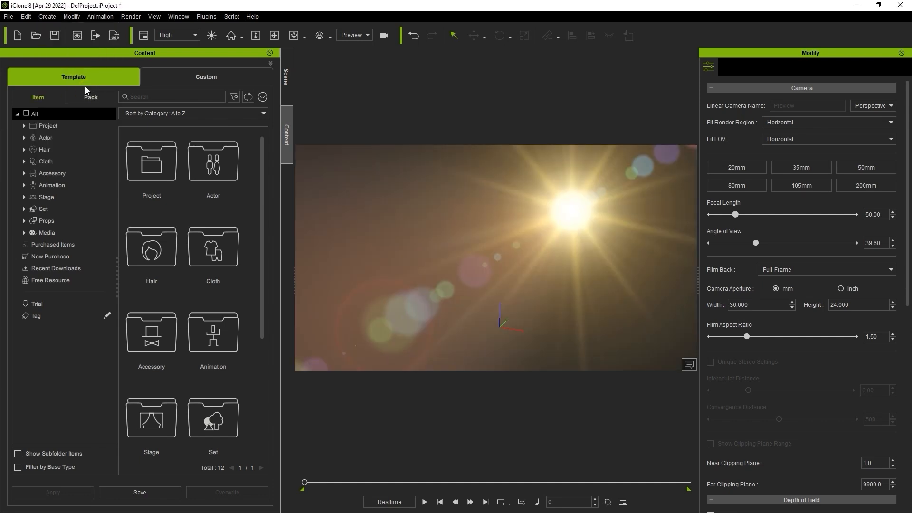
{"action": "mouse_move", "coordinate": [612, 205]}
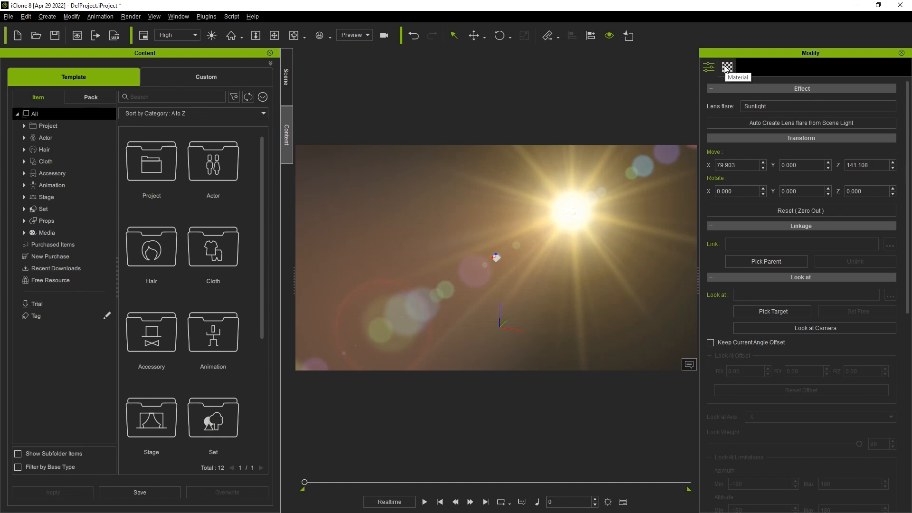
Set flare Scale ~0.95, Brightness ~1.02, Center Offset X 0.08 / Y -0.04 in Global Settings
{"action": "left_click", "coordinate": [727, 67]}
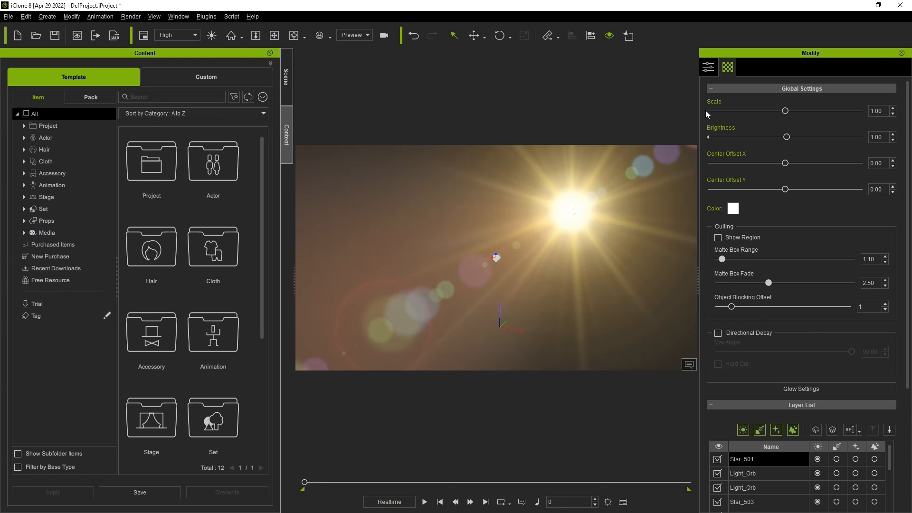
{"action": "left_click_drag", "start_coordinate": [785, 111], "coordinate": [796, 110]}
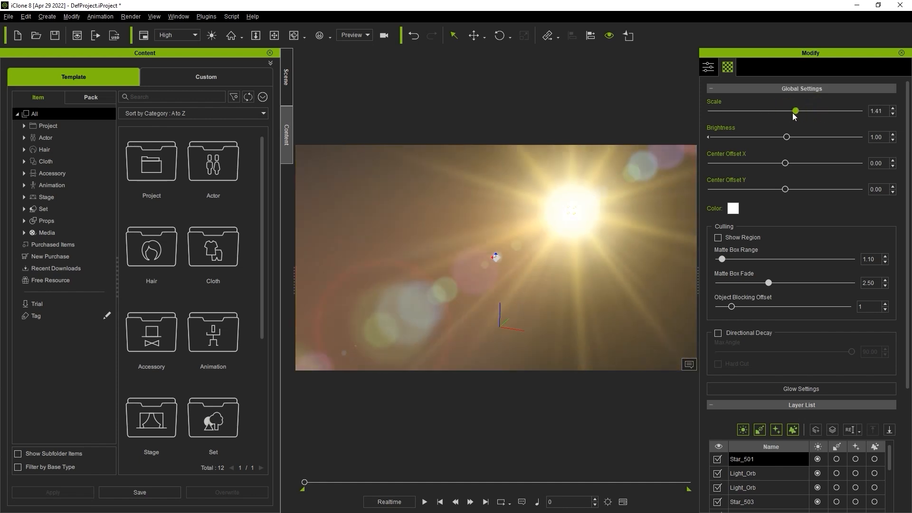
{"action": "left_click_drag", "start_coordinate": [796, 110], "coordinate": [782, 110]}
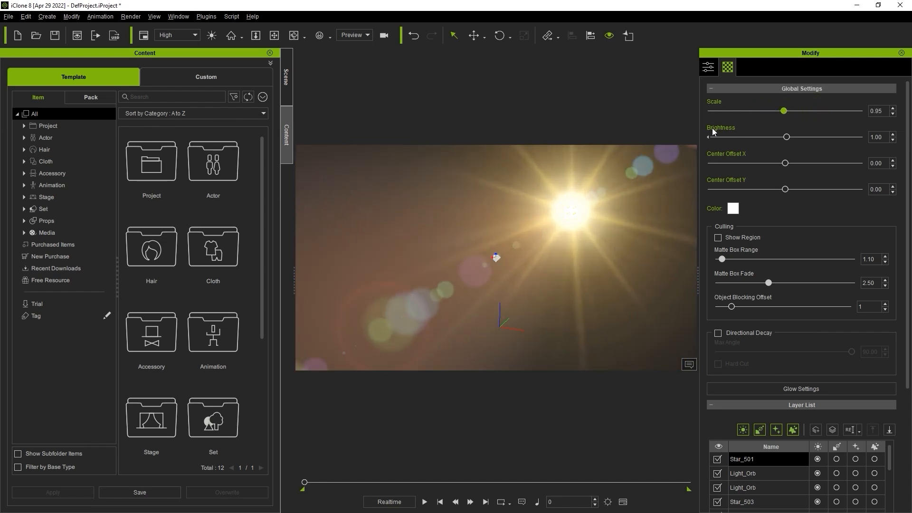
{"action": "left_click_drag", "start_coordinate": [787, 136], "coordinate": [791, 137]}
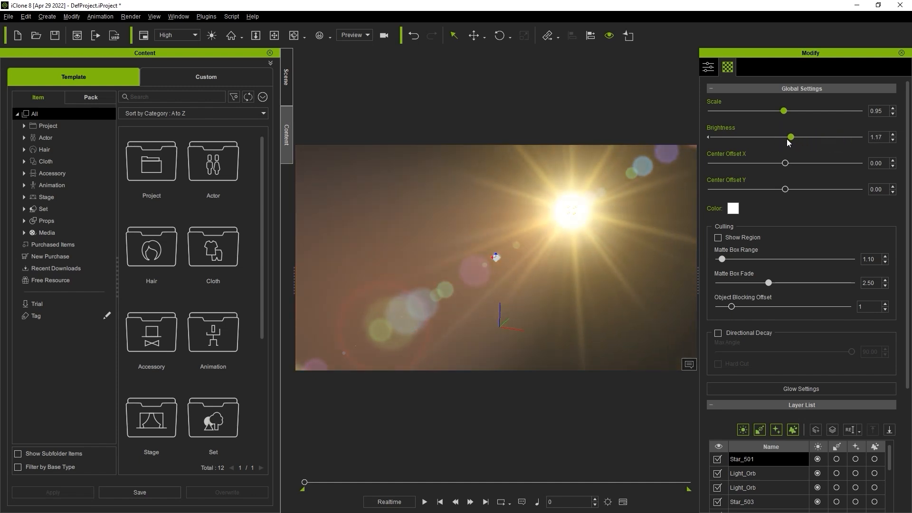
{"action": "left_click_drag", "start_coordinate": [791, 137], "coordinate": [787, 137]}
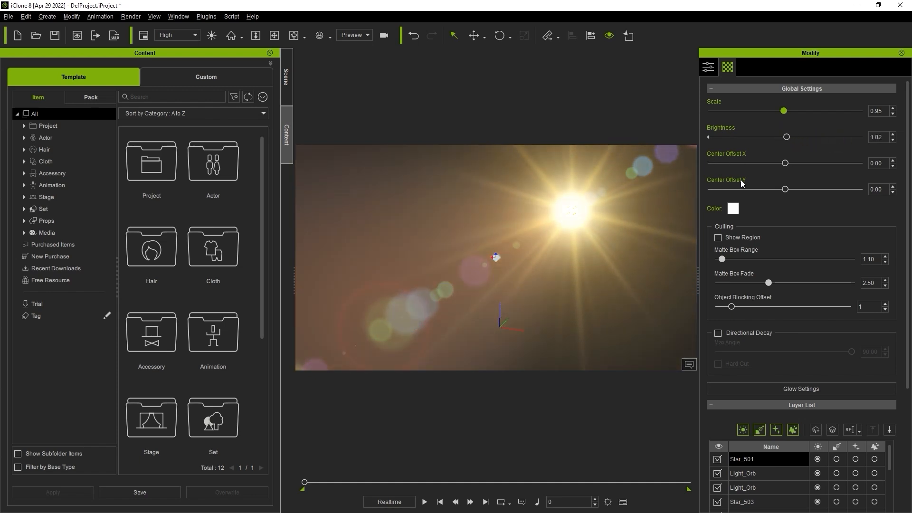
{"action": "left_click_drag", "start_coordinate": [785, 163], "coordinate": [776, 162]}
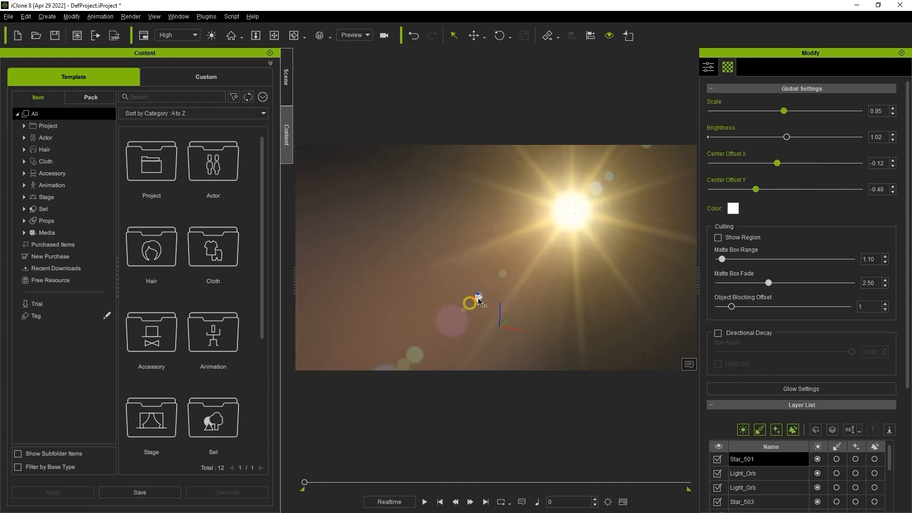
{"action": "left_click_drag", "start_coordinate": [477, 299], "coordinate": [522, 253]}
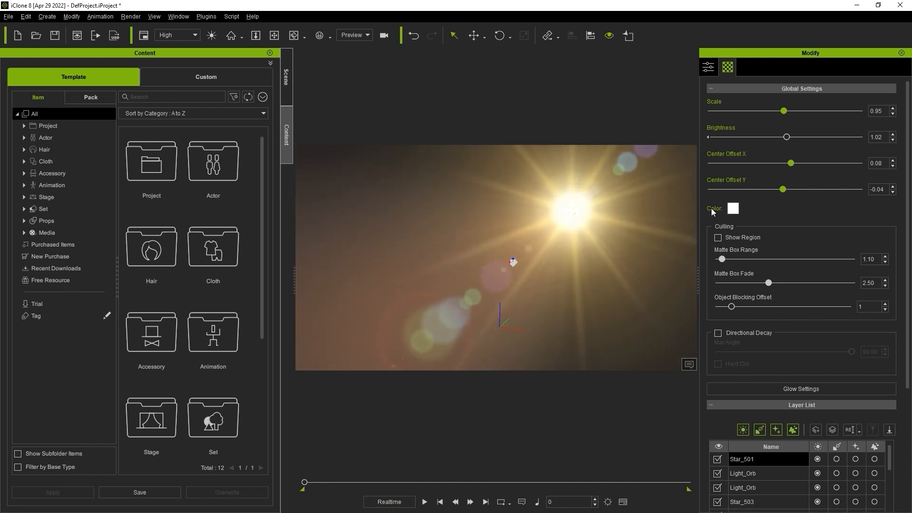
Change the flare's Color tint from white to a pale pink in the Select Color dialog
{"action": "left_click", "coordinate": [732, 208]}
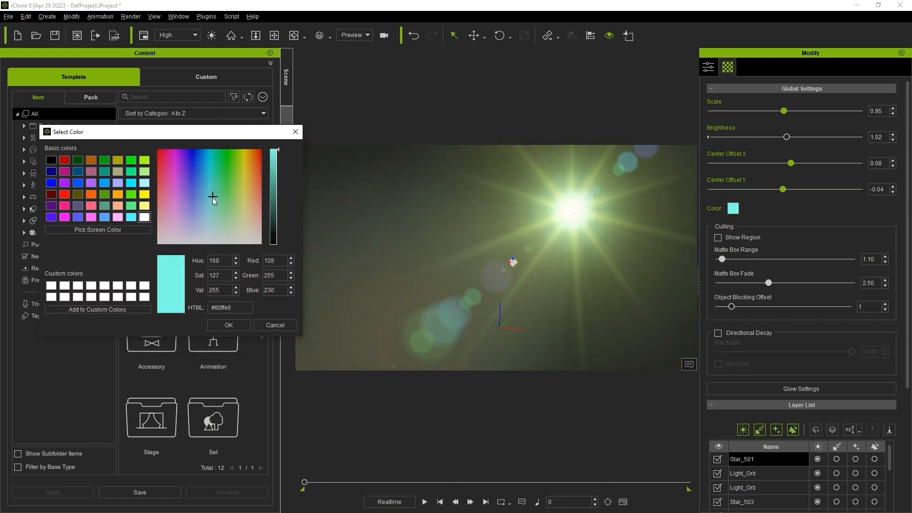
{"action": "left_click", "coordinate": [186, 219]}
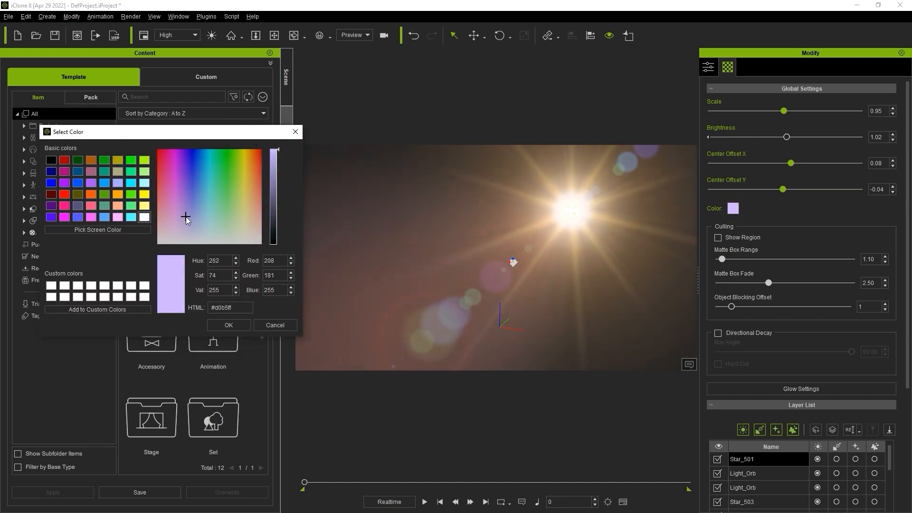
{"action": "left_click", "coordinate": [169, 227]}
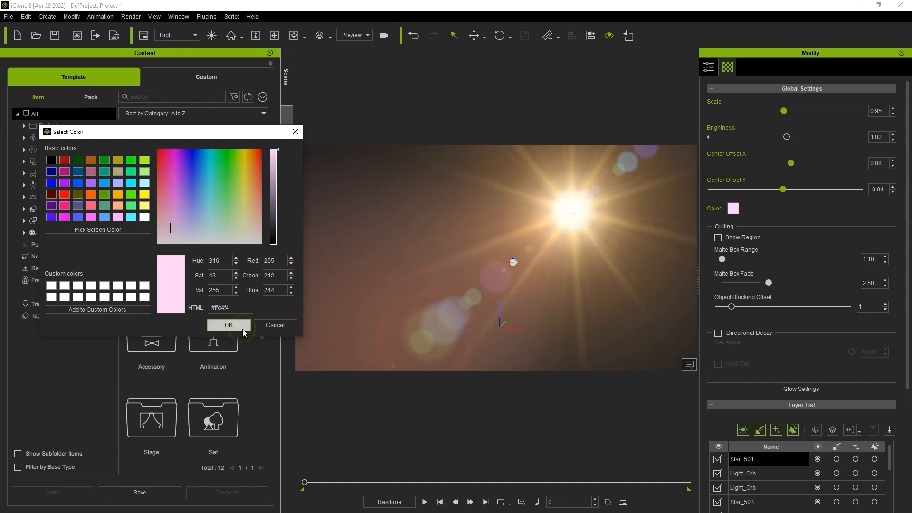
{"action": "left_click", "coordinate": [227, 325]}
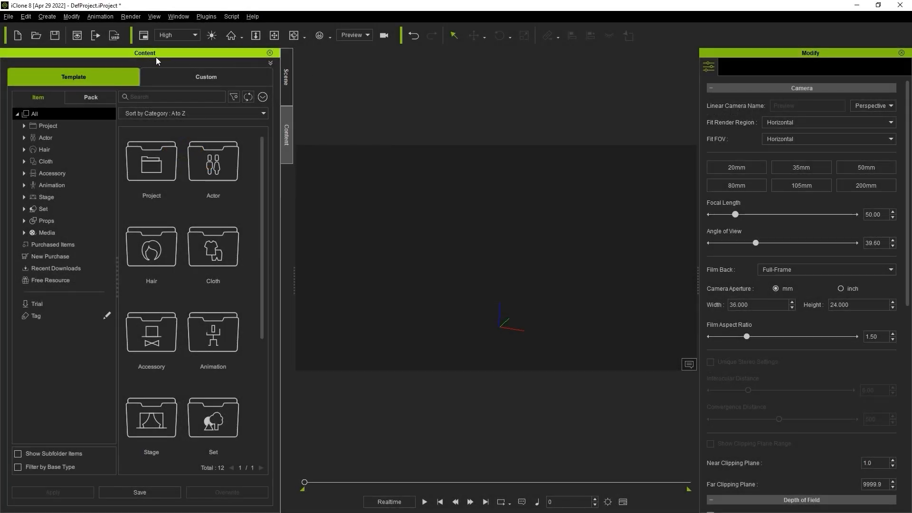
Layer a light source with the Array_Arrow reflection and Rainbow_Eye ring, choosing Add each time
{"action": "left_click", "coordinate": [24, 197]}
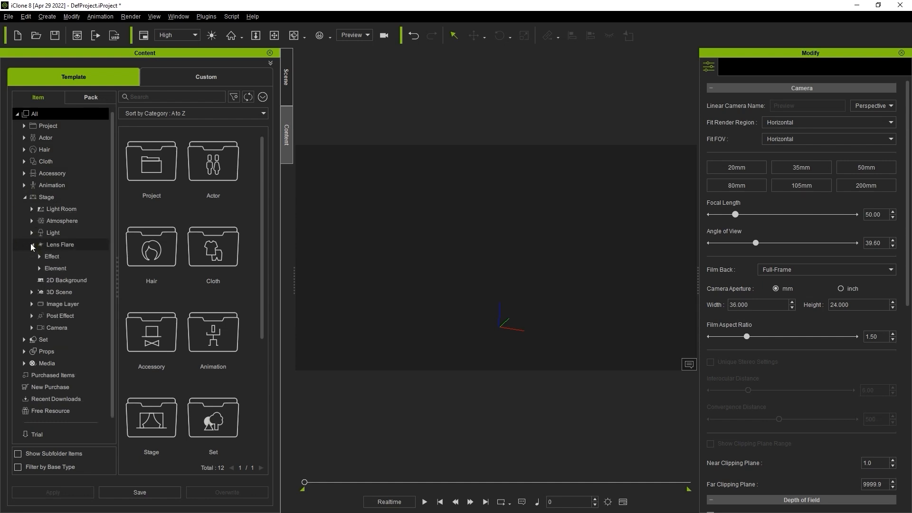
{"action": "left_click", "coordinate": [59, 244]}
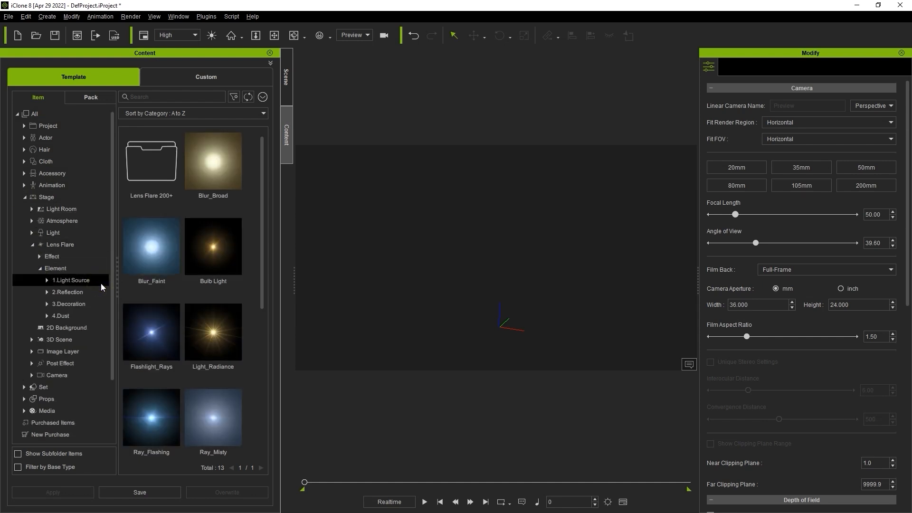
{"action": "left_click", "coordinate": [60, 316]}
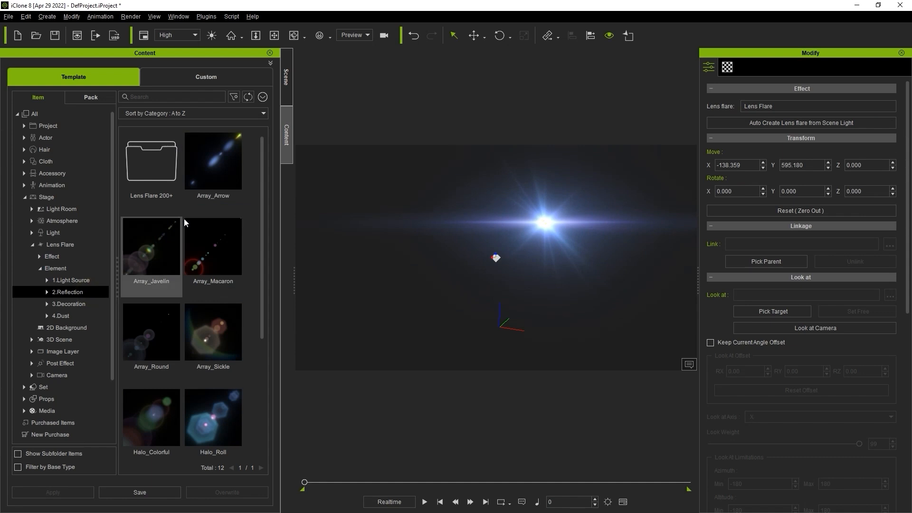
{"action": "double_click", "coordinate": [213, 162]}
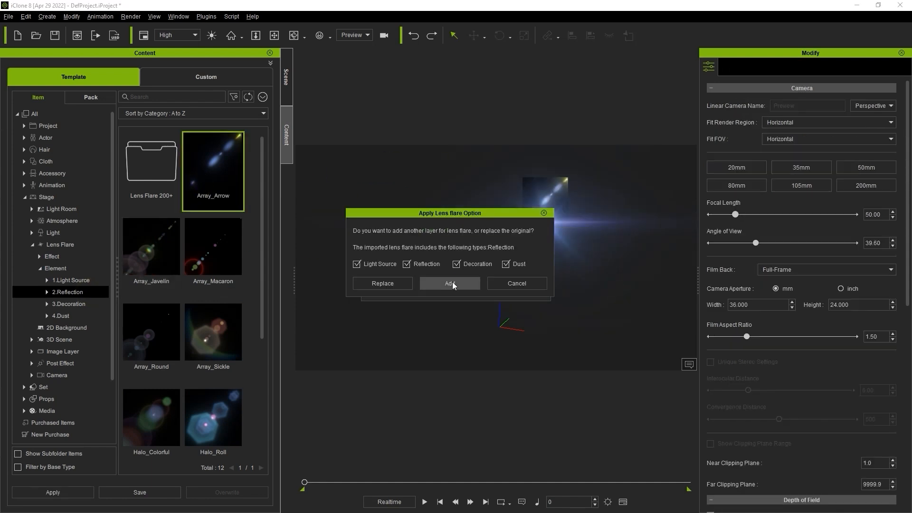
{"action": "left_click", "coordinate": [449, 284]}
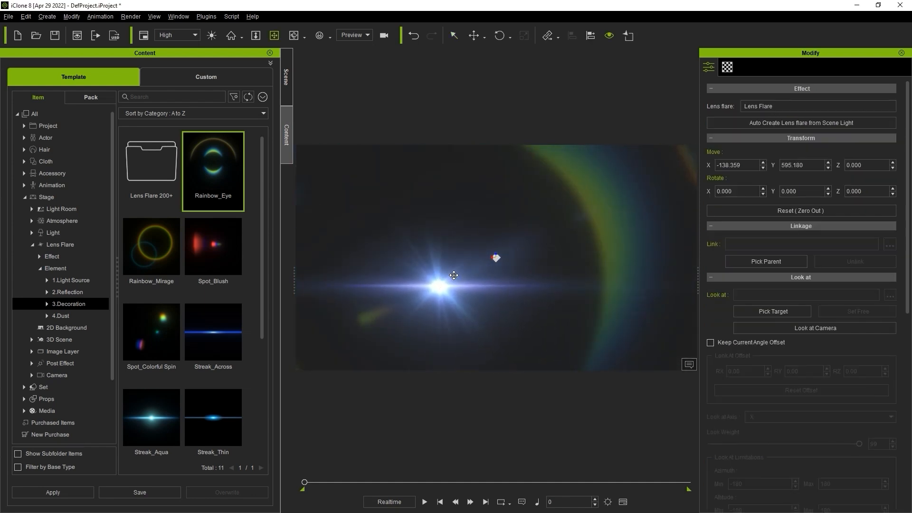
{"action": "left_click_drag", "start_coordinate": [454, 275], "coordinate": [517, 227]}
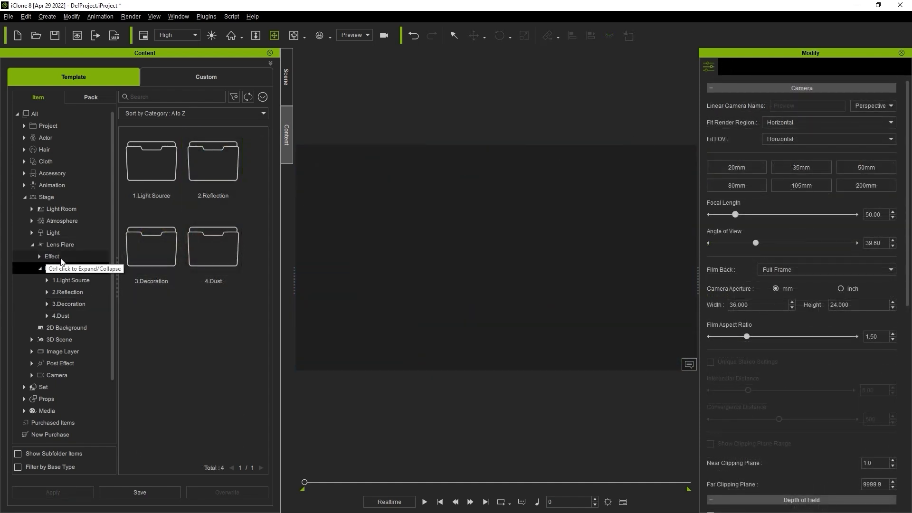
Browse the Effect presets under Lens Flare and apply a 4.Special template
{"action": "left_click", "coordinate": [60, 244]}
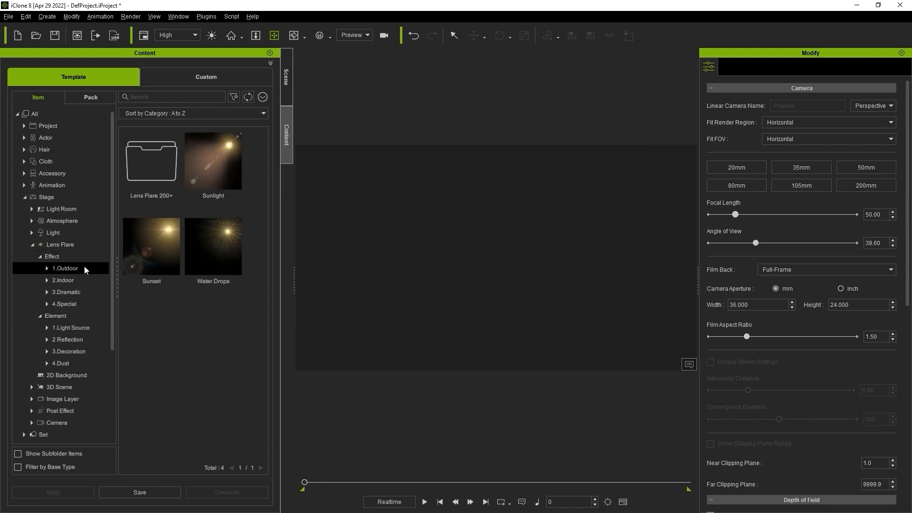
{"action": "left_click", "coordinate": [64, 304]}
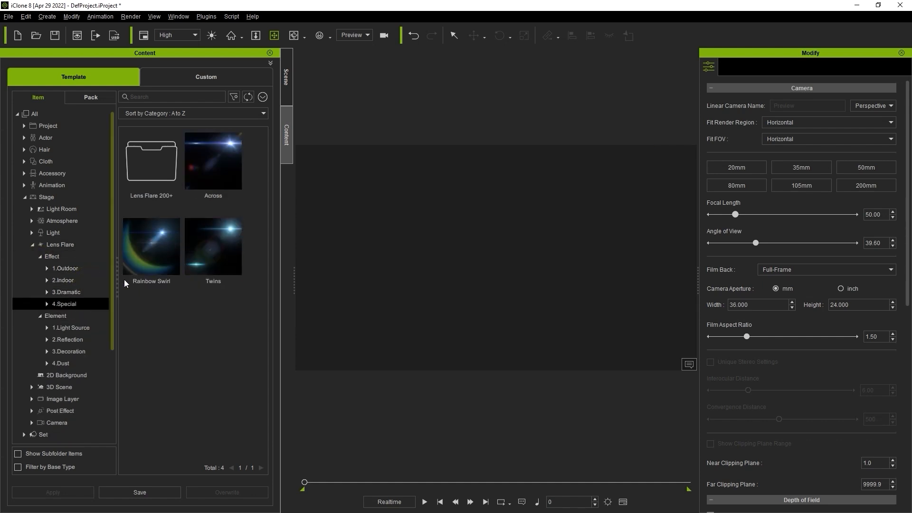
{"action": "double_click", "coordinate": [213, 161]}
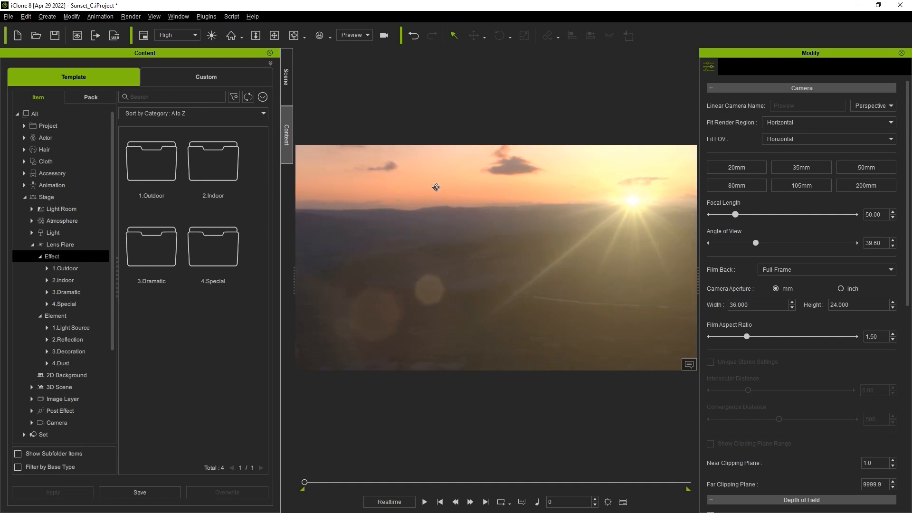
{"action": "mouse_move", "coordinate": [448, 169]}
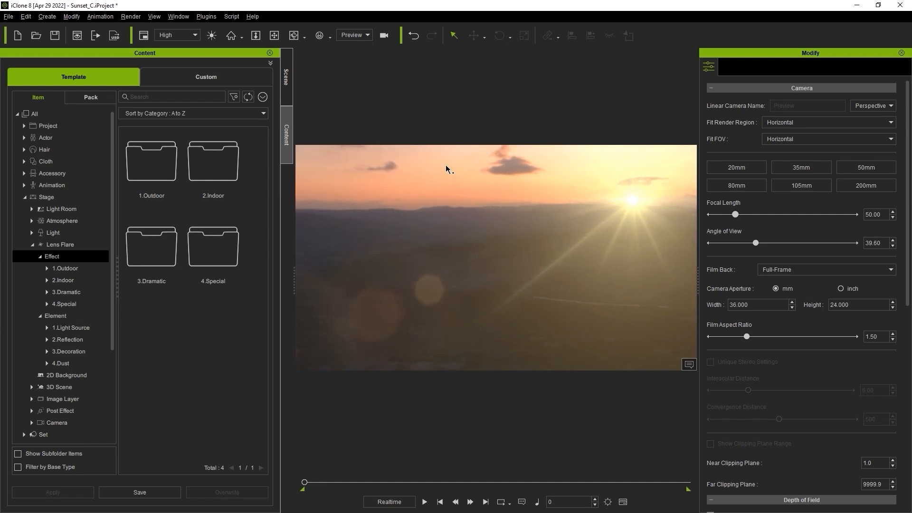
Replace the scene's LensFlare with the Sunlight preset from Effect > 1.Outdoor
{"action": "left_click", "coordinate": [286, 76]}
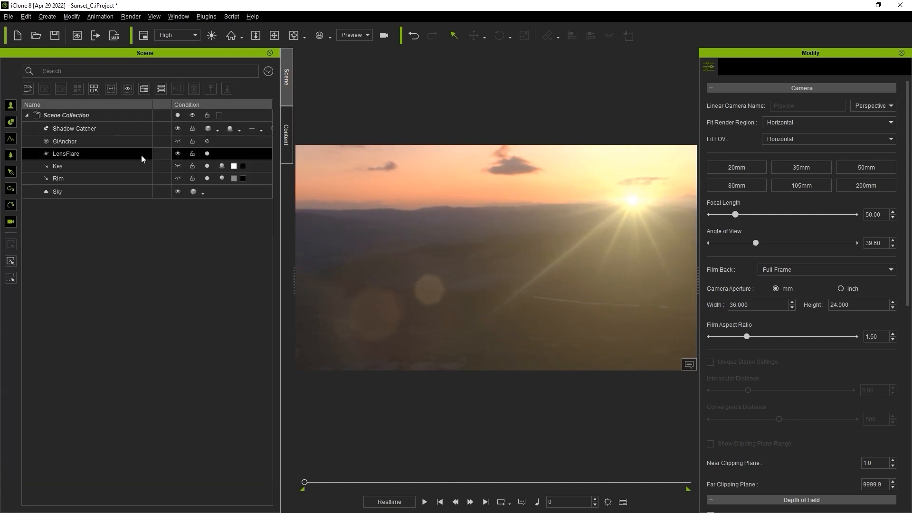
{"action": "left_click", "coordinate": [286, 133]}
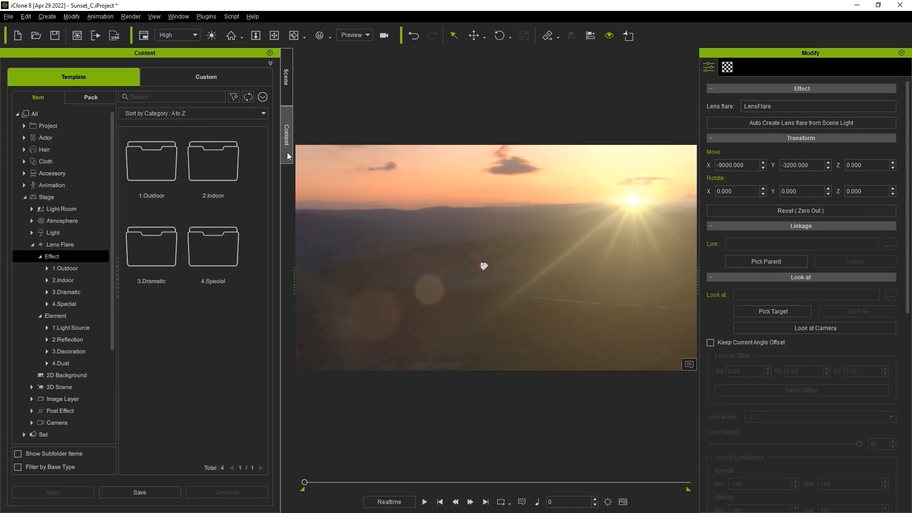
{"action": "left_click", "coordinate": [66, 268]}
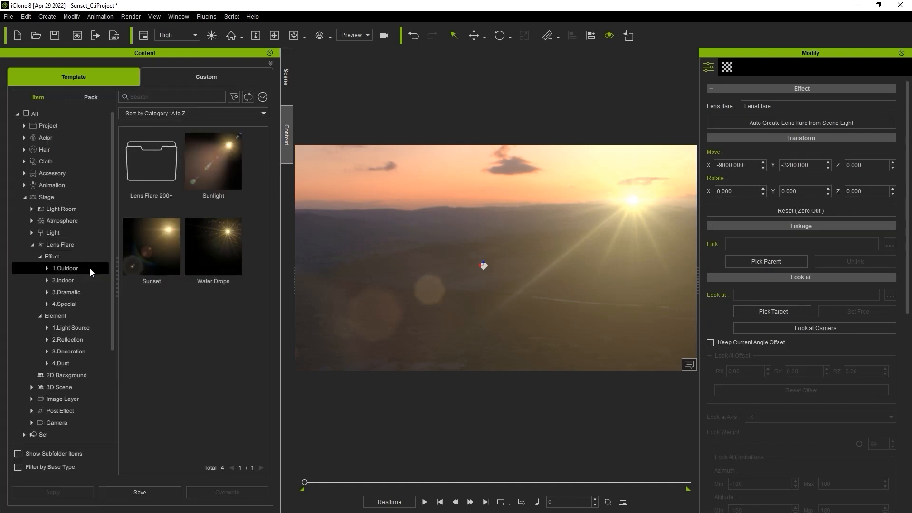
{"action": "double_click", "coordinate": [212, 160]}
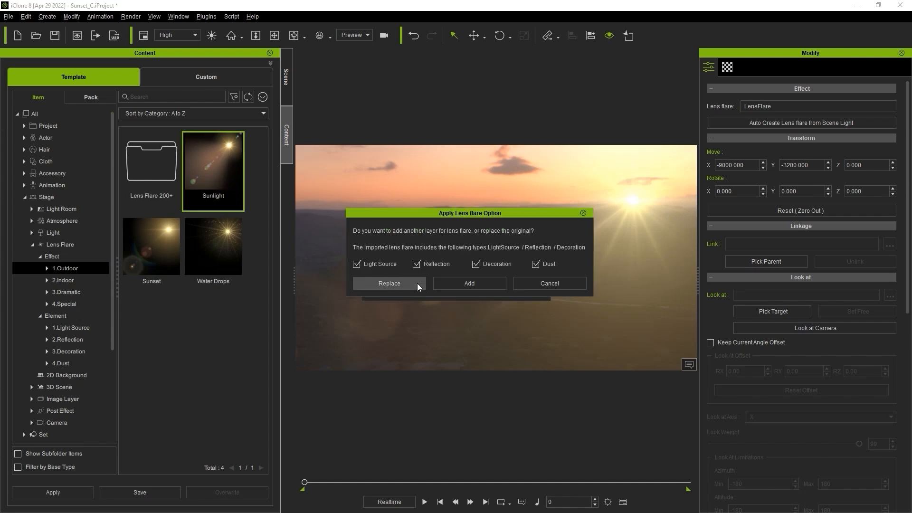
{"action": "left_click", "coordinate": [388, 283]}
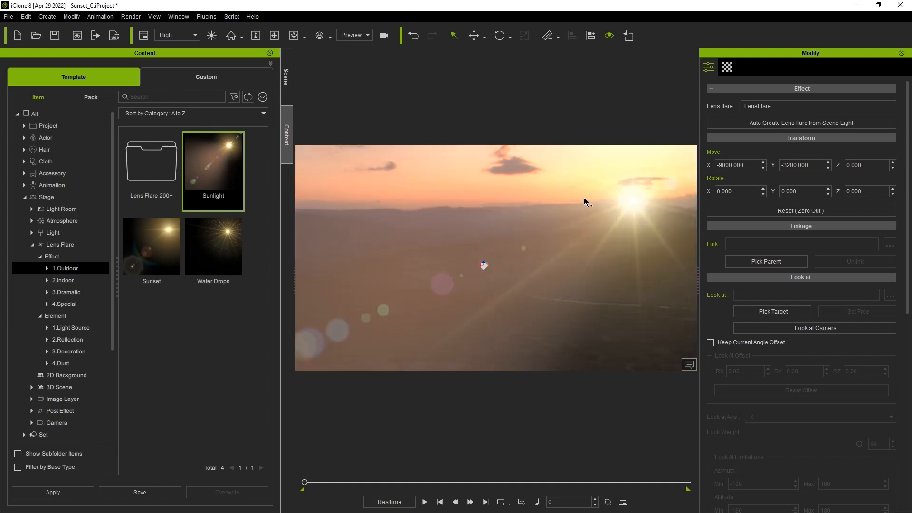
{"action": "mouse_move", "coordinate": [610, 217]}
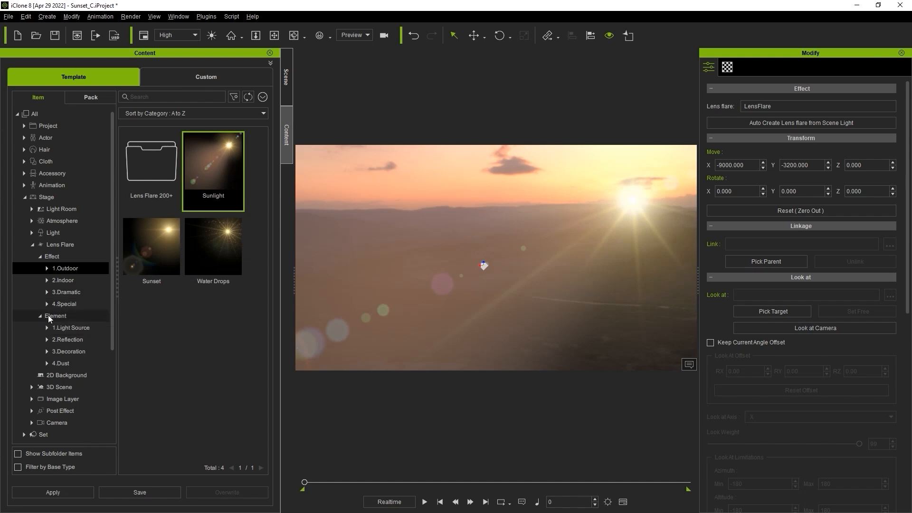
Replace only the Light Source layer with Sunset_Rays, leaving reflection, decoration and dust unchanged
{"action": "left_click", "coordinate": [70, 327]}
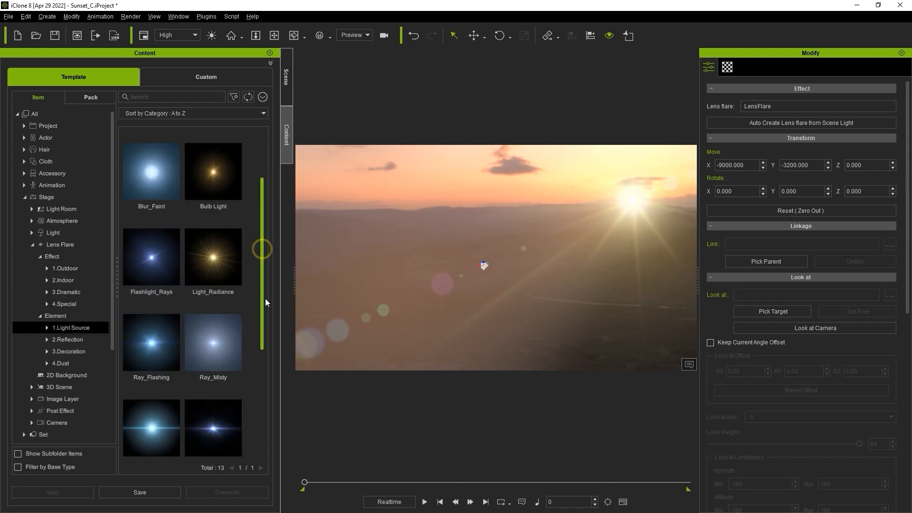
{"action": "double_click", "coordinate": [151, 413]}
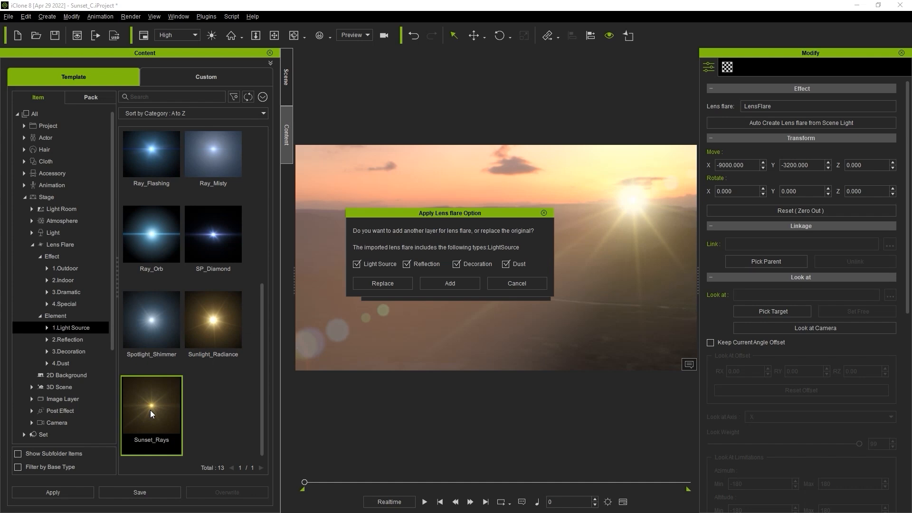
{"action": "mouse_move", "coordinate": [258, 351]}
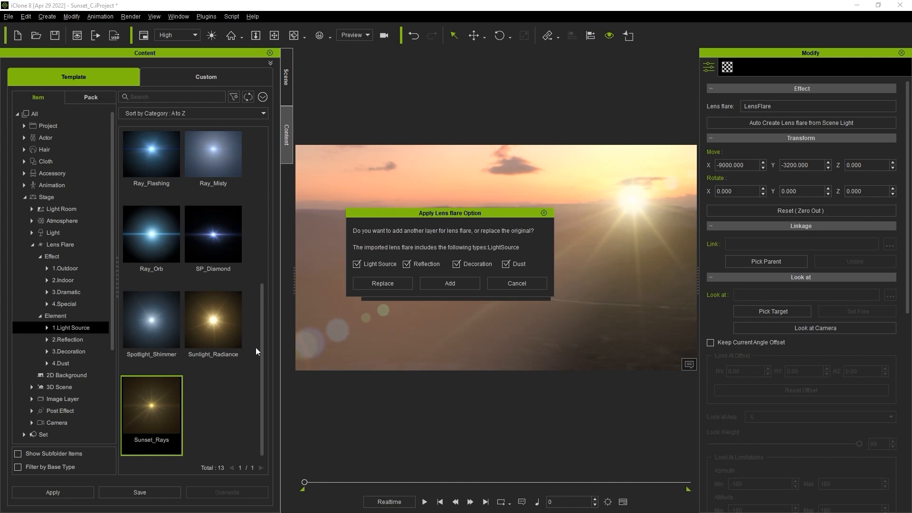
{"action": "left_click", "coordinate": [406, 263]}
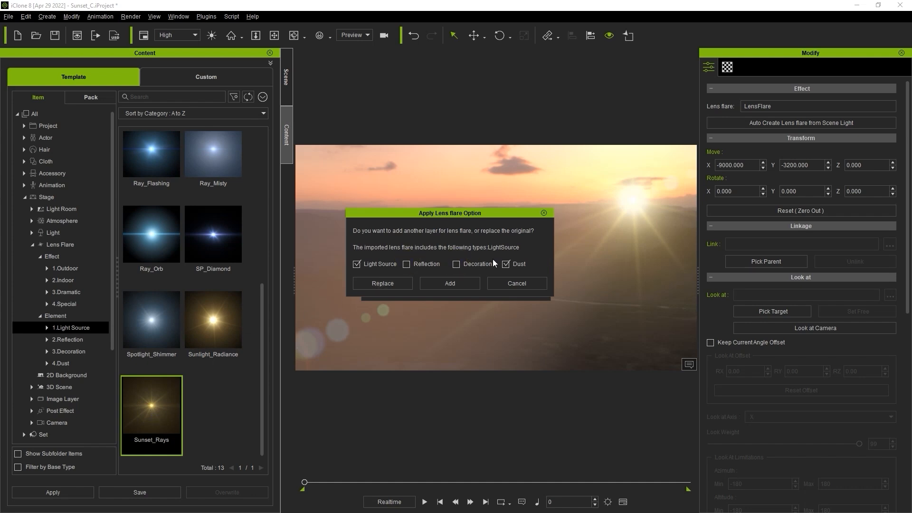
{"action": "left_click", "coordinate": [507, 263]}
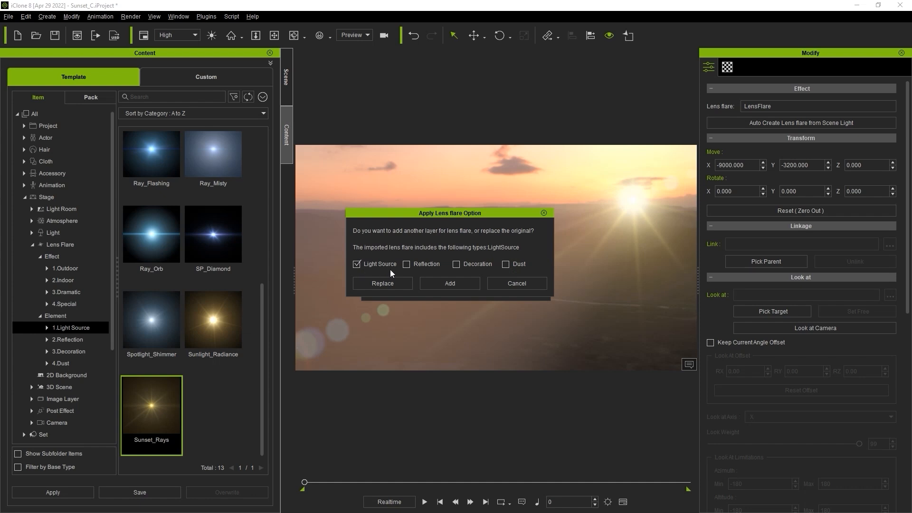
{"action": "left_click", "coordinate": [382, 284]}
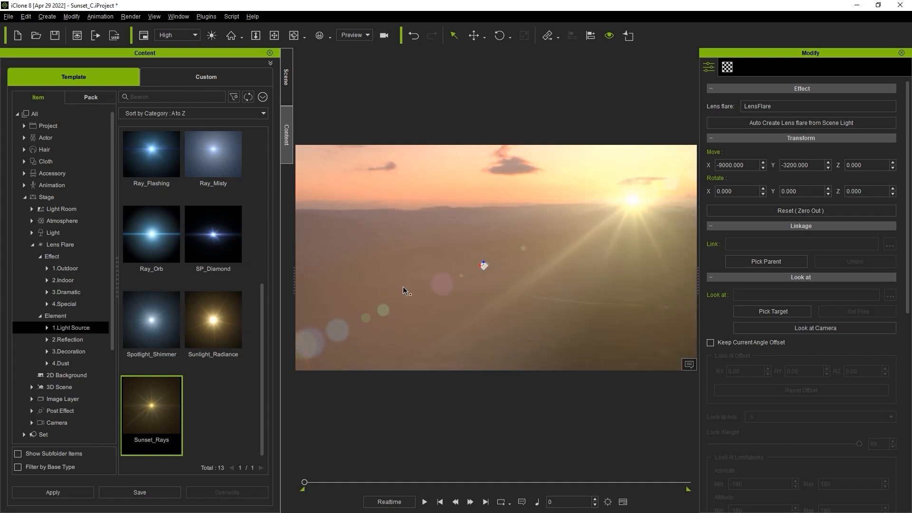
{"action": "mouse_move", "coordinate": [476, 281]}
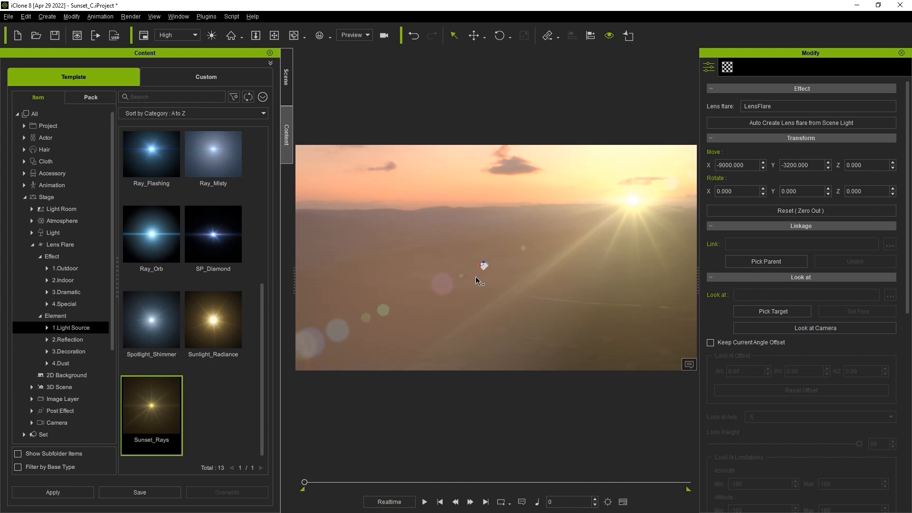
Replace only the Reflection layer with the Halo_Stack element
{"action": "left_click", "coordinate": [68, 339]}
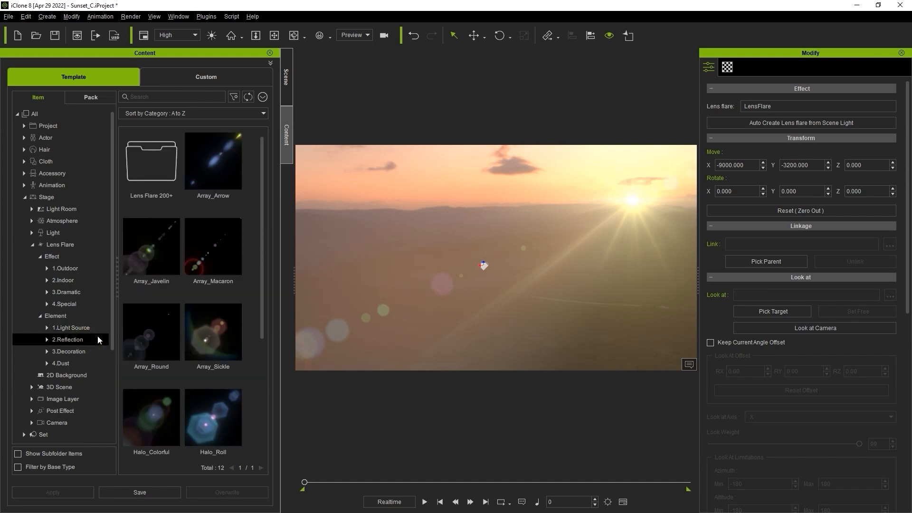
{"action": "double_click", "coordinate": [151, 319]}
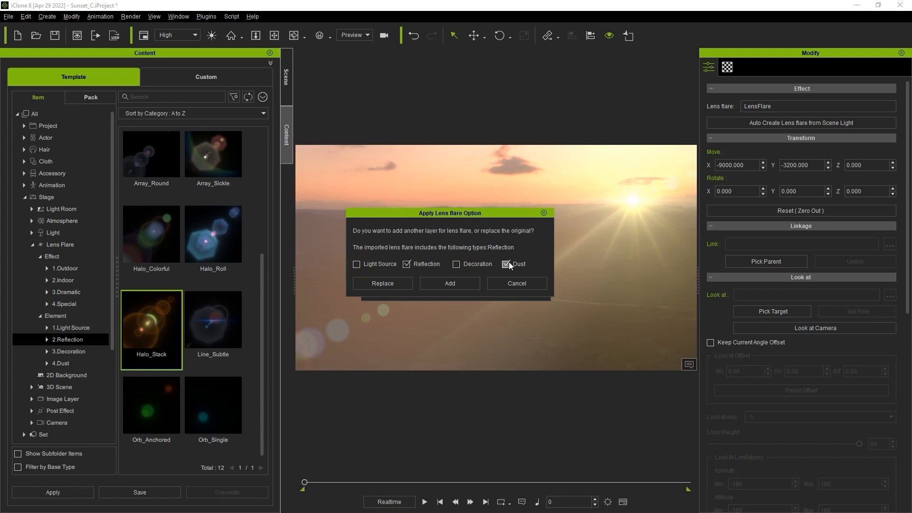
{"action": "left_click", "coordinate": [450, 283]}
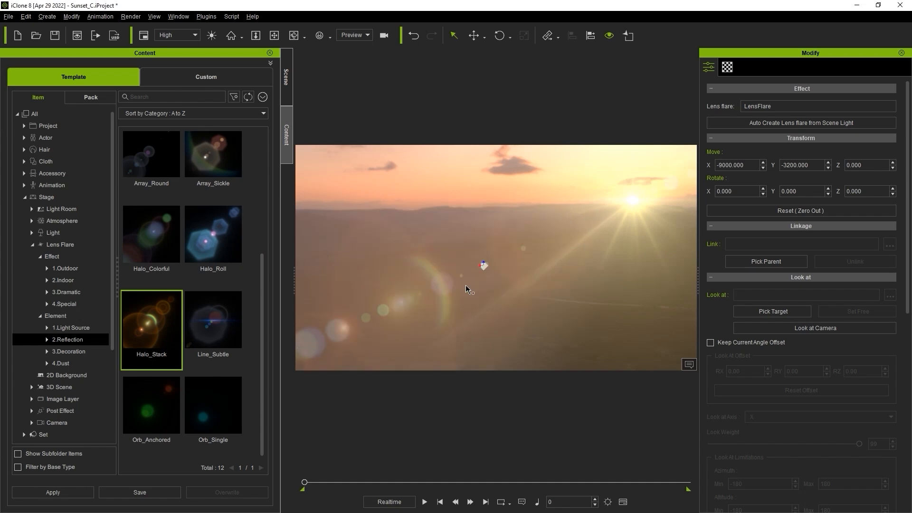
{"action": "mouse_move", "coordinate": [437, 330]}
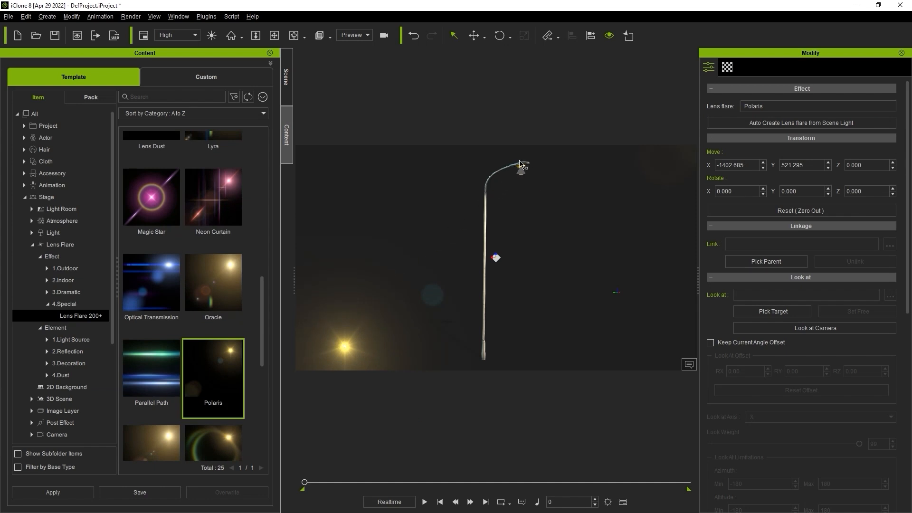
Align the Polaris flare to the streetlight lamp head on X, Y and Z
{"action": "left_click", "coordinate": [286, 76]}
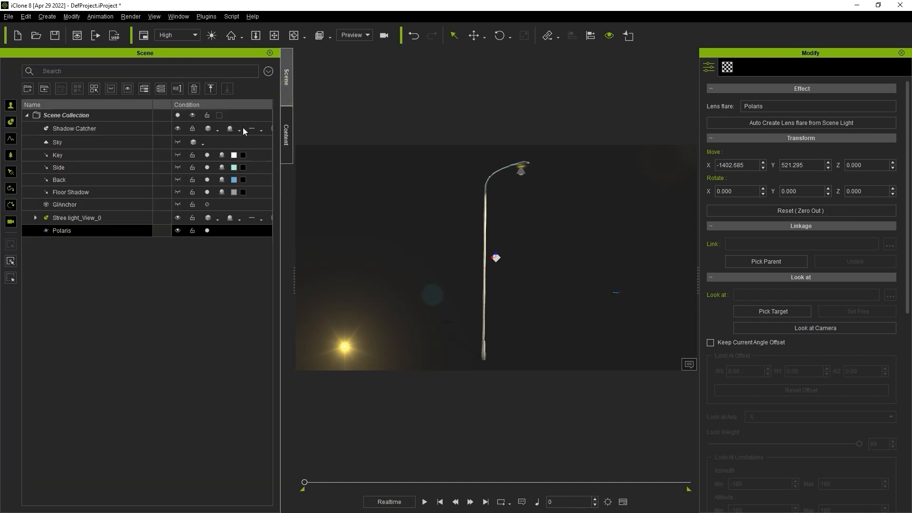
{"action": "double_click", "coordinate": [62, 230]}
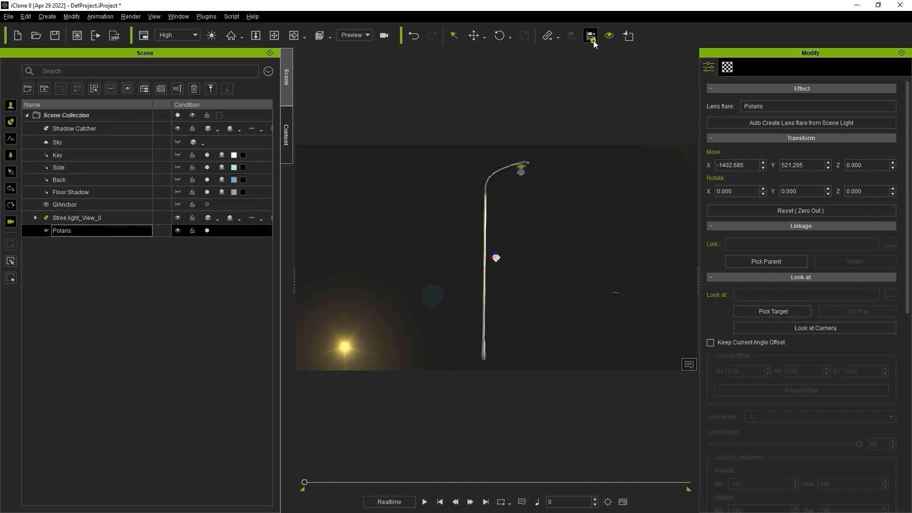
{"action": "left_click", "coordinate": [590, 36]}
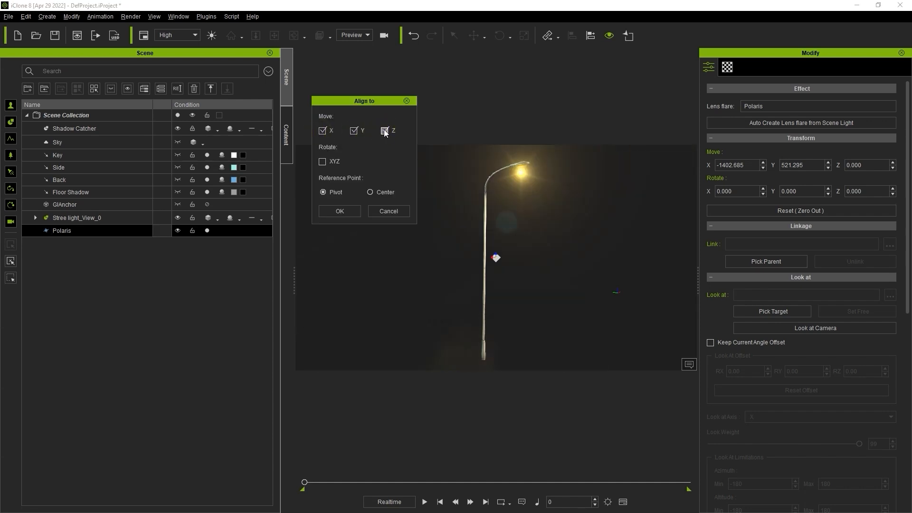
{"action": "left_click", "coordinate": [339, 211]}
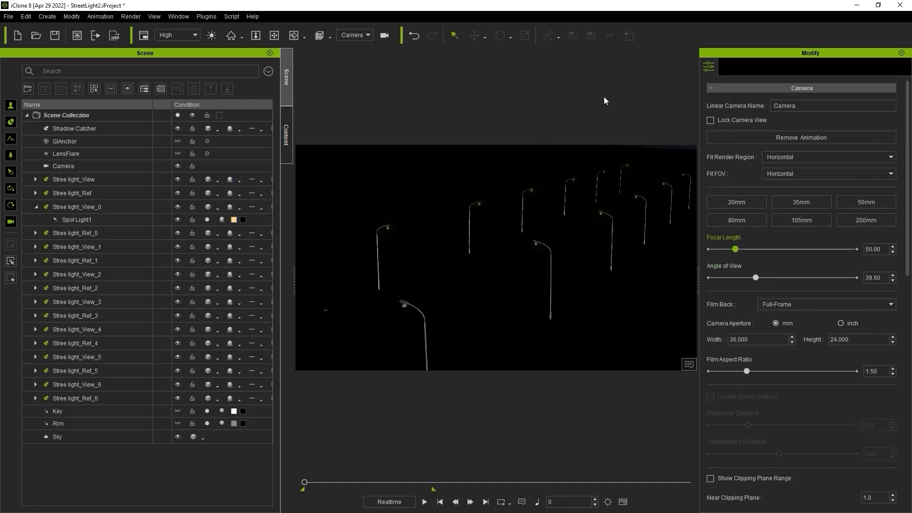
Auto-create Street Light_Pale flares for all spotlights with Auto Attach enabled
{"action": "left_click", "coordinate": [286, 133]}
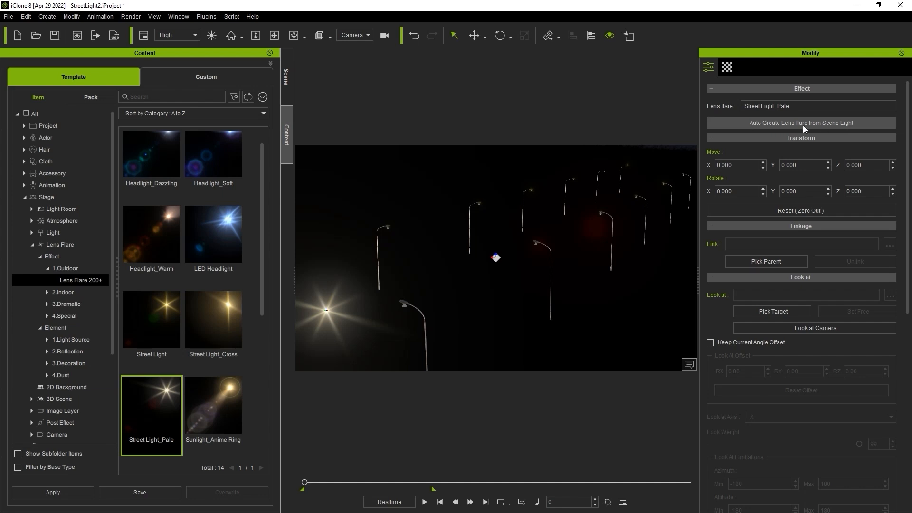
{"action": "left_click", "coordinate": [800, 123]}
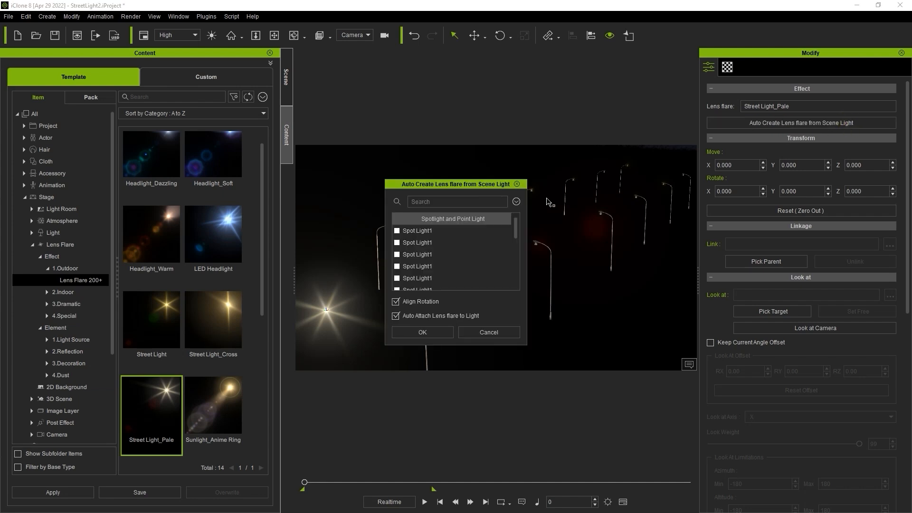
{"action": "left_click", "coordinate": [515, 201]}
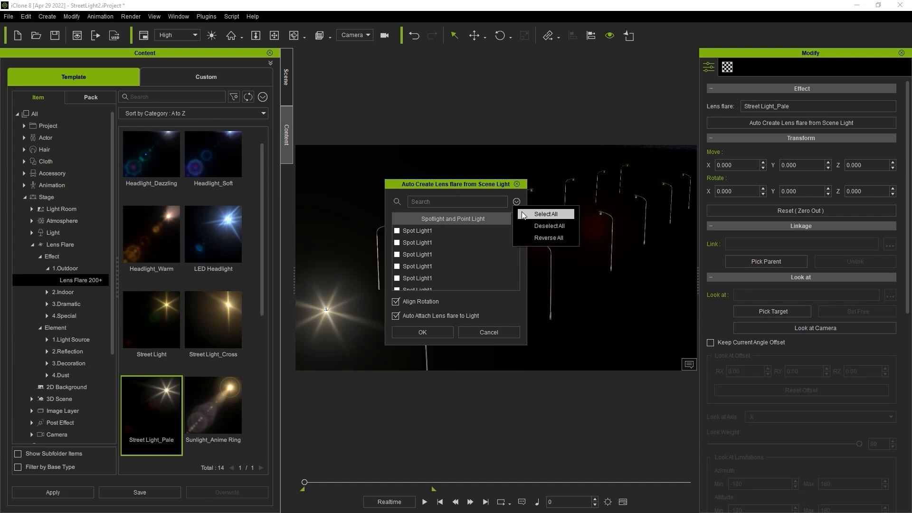
{"action": "left_click", "coordinate": [545, 214]}
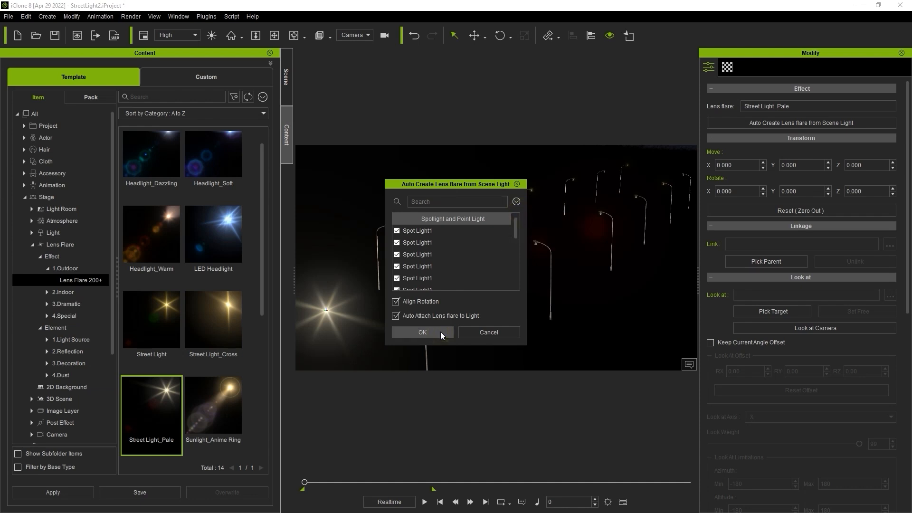
{"action": "left_click", "coordinate": [421, 332]}
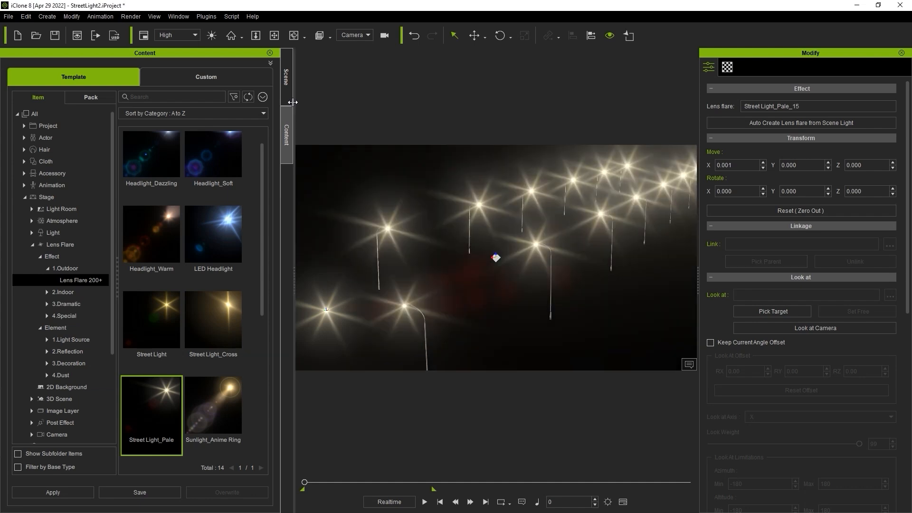
Show the Scene list with each streetlight's Spot Light1 carrying its own Street Light_Pale flare
{"action": "left_click", "coordinate": [286, 76]}
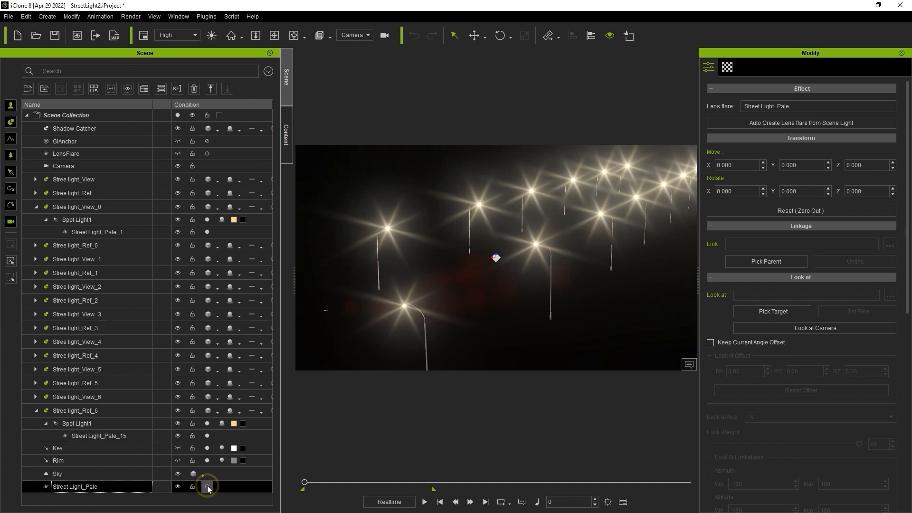